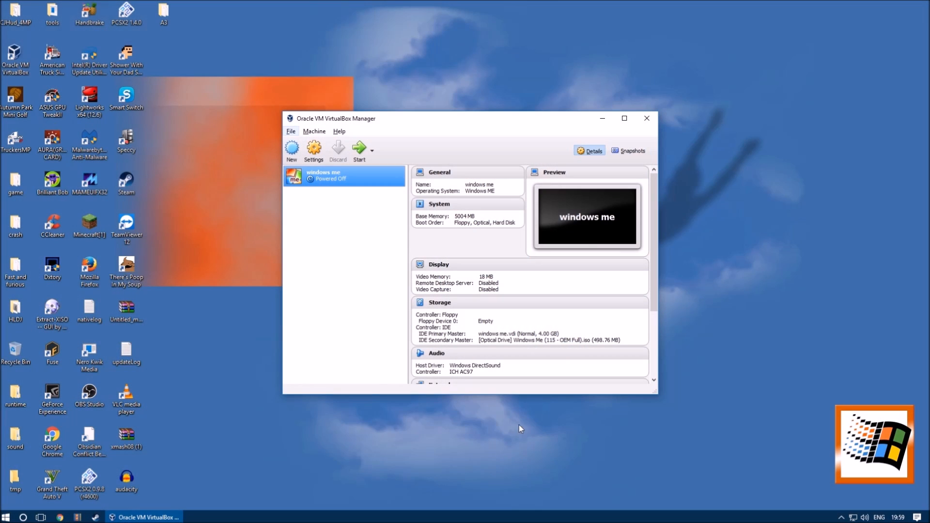
mouse_move(359, 149)
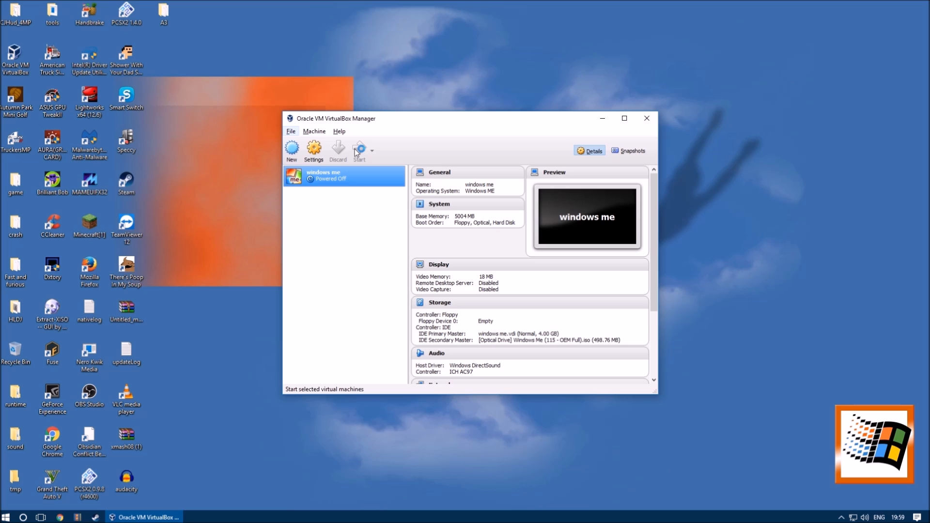
- Start the windows me virtual machine, which fails with a session error
click(358, 149)
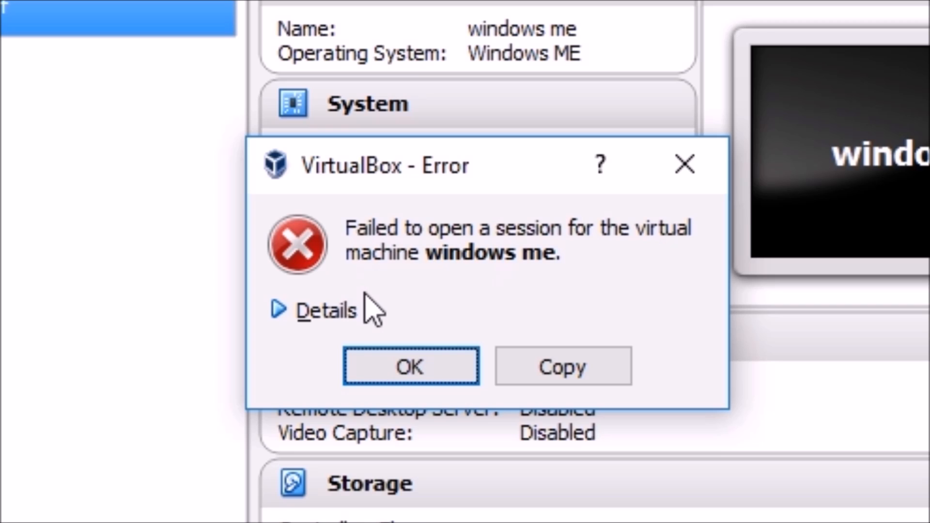
- Expand the error details showing VT-x is disabled in the BIOS
click(325, 309)
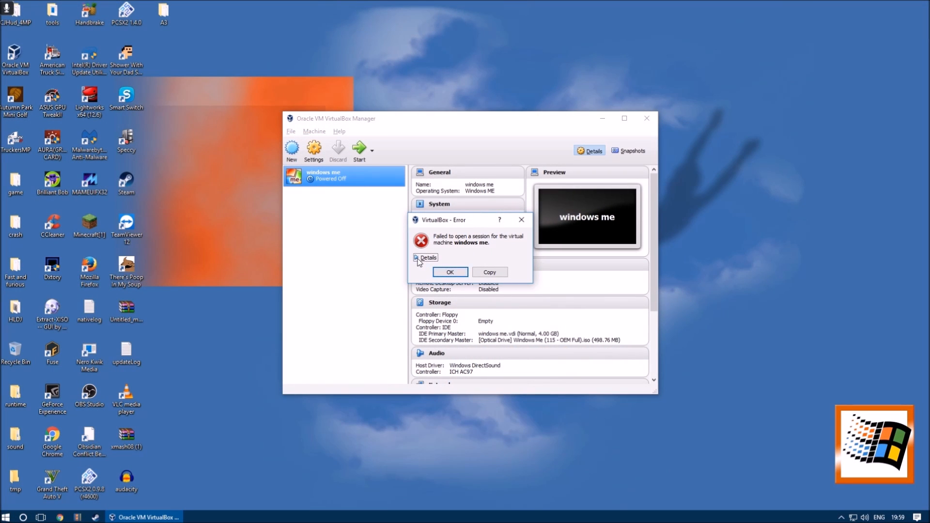
click(427, 257)
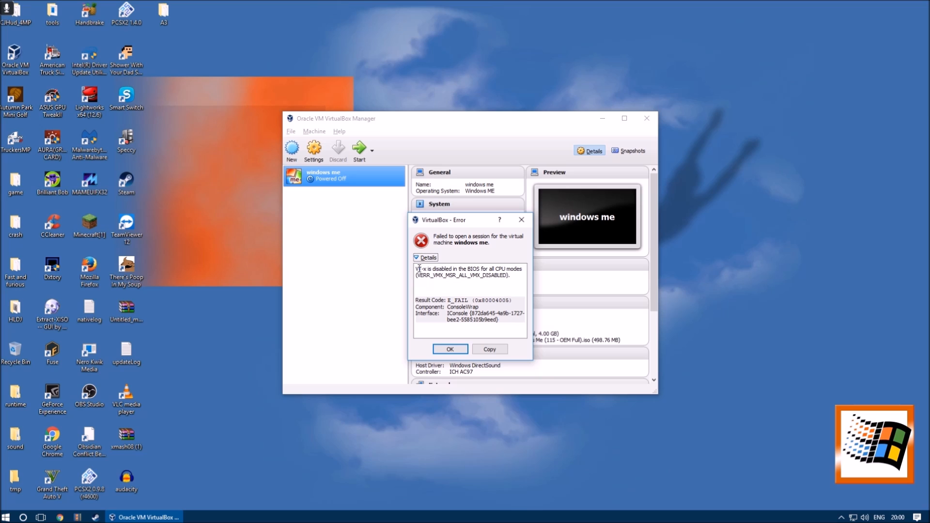
double_click(432, 269)
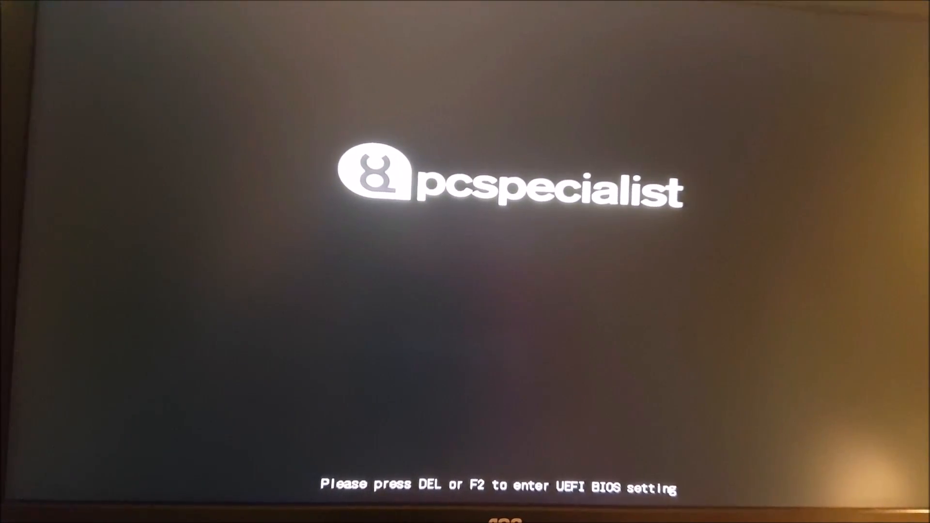
- Enter the UEFI BIOS setup with Del at the startup splash screen
key(Del)
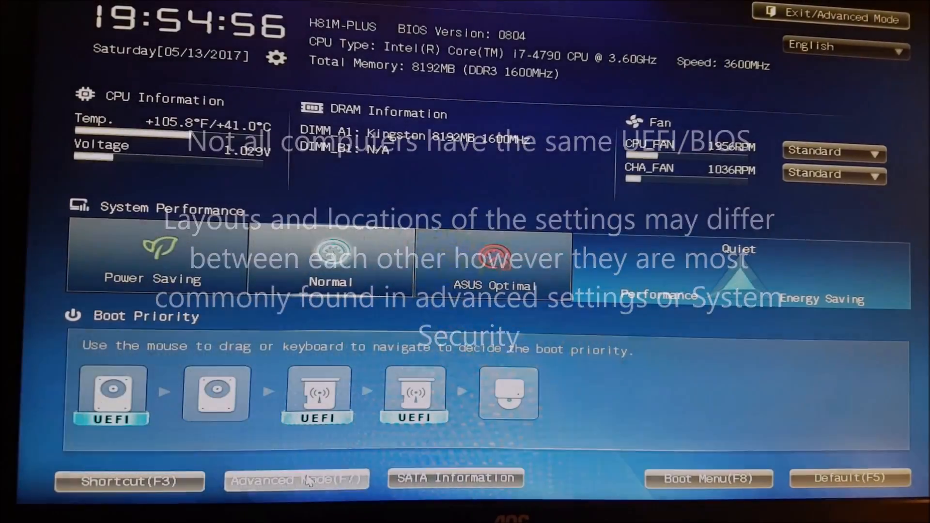
- Switch to Advanced Mode and reach Advanced > CPU Configuration
click(296, 478)
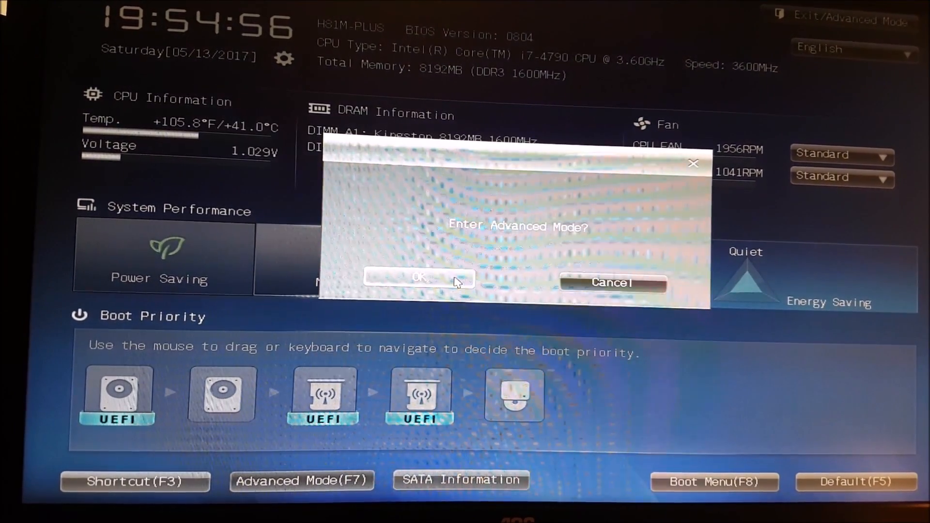
click(418, 278)
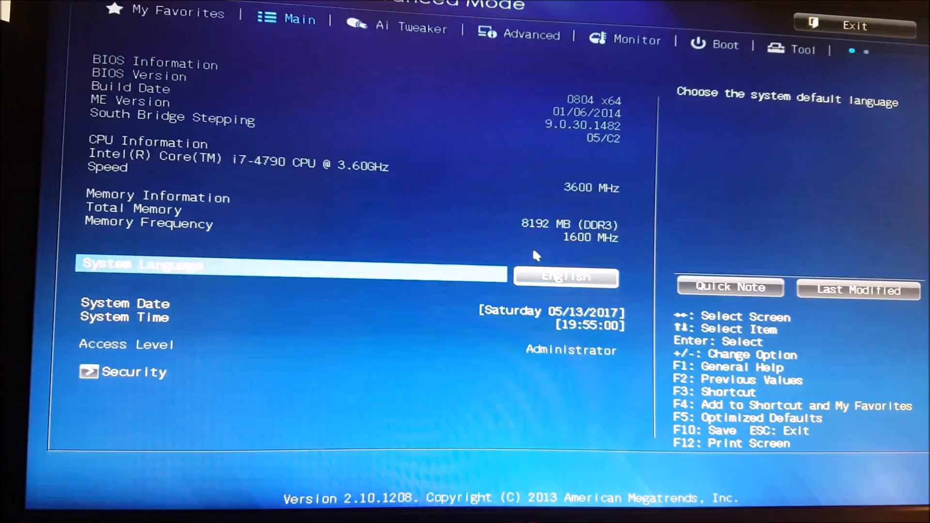
click(534, 37)
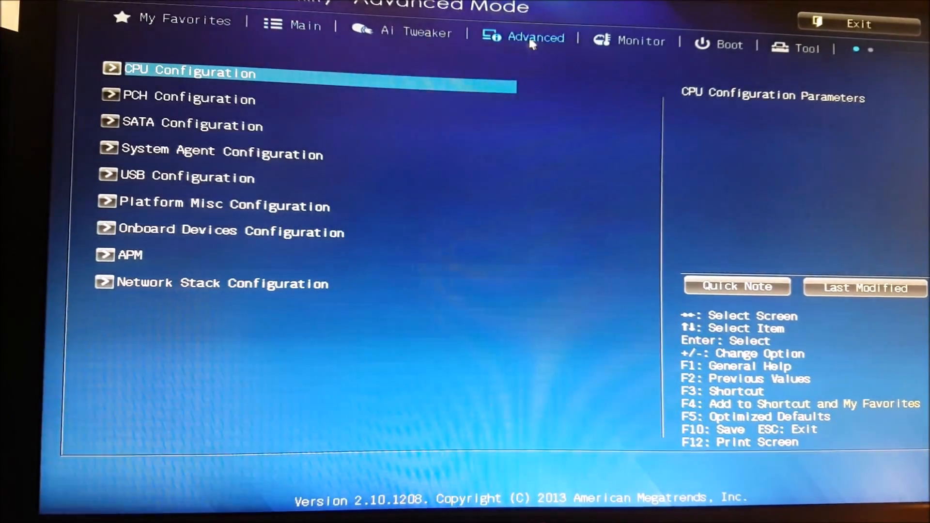
click(190, 72)
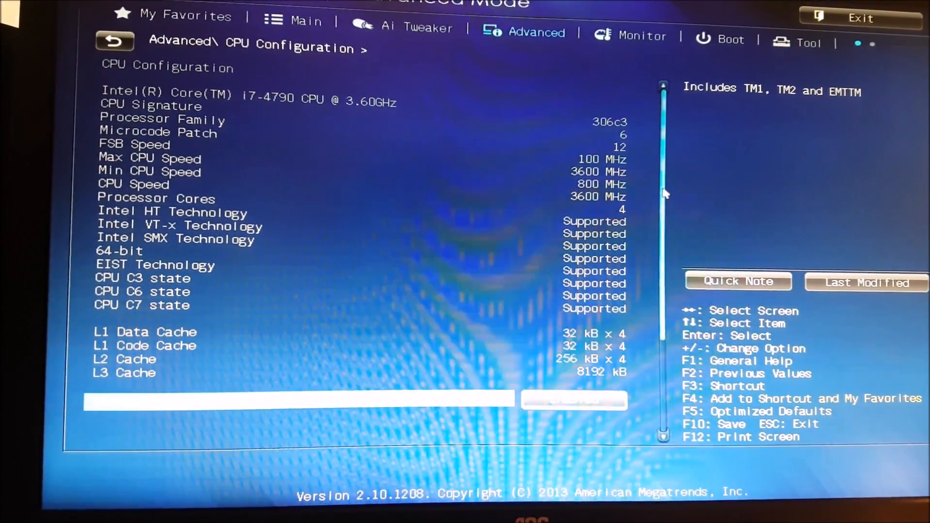
- Set Intel Virtualization Technology to Enabled and request save and exit with F10
scroll(down, 3)
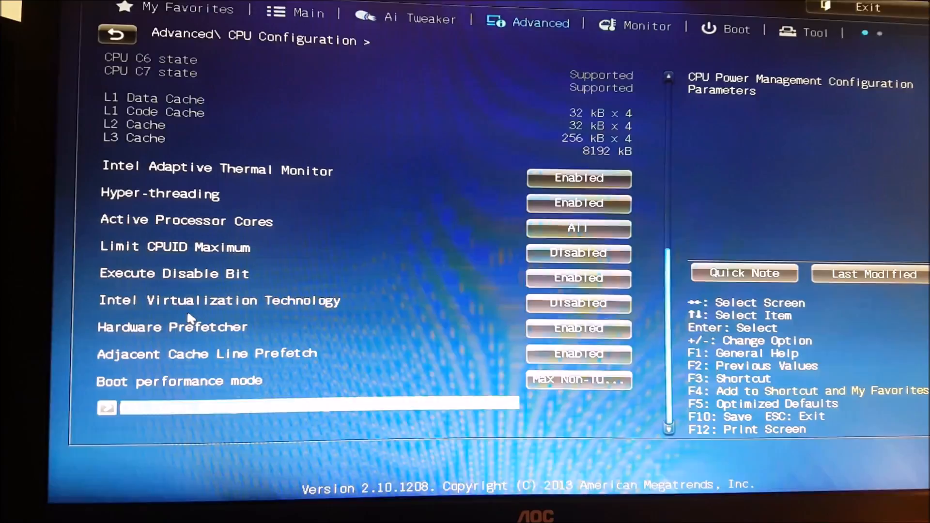
click(577, 303)
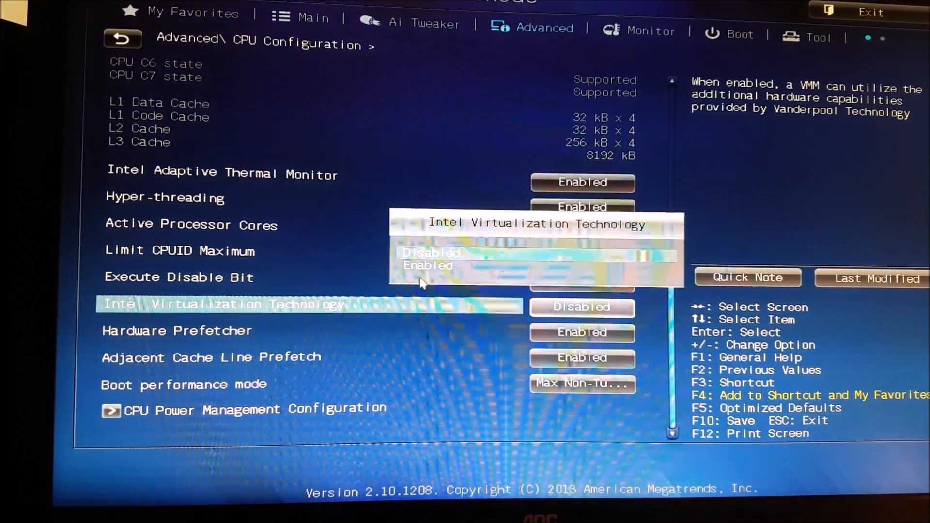
click(428, 266)
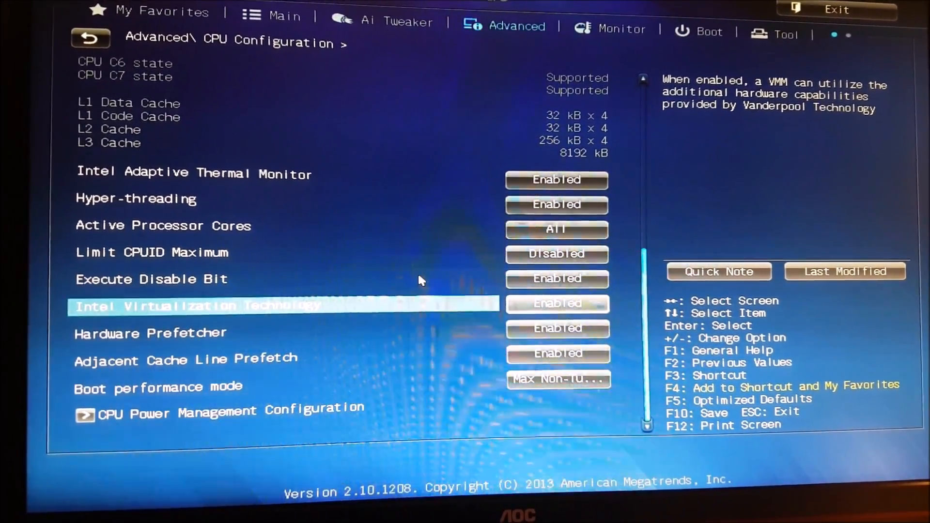
key(F10)
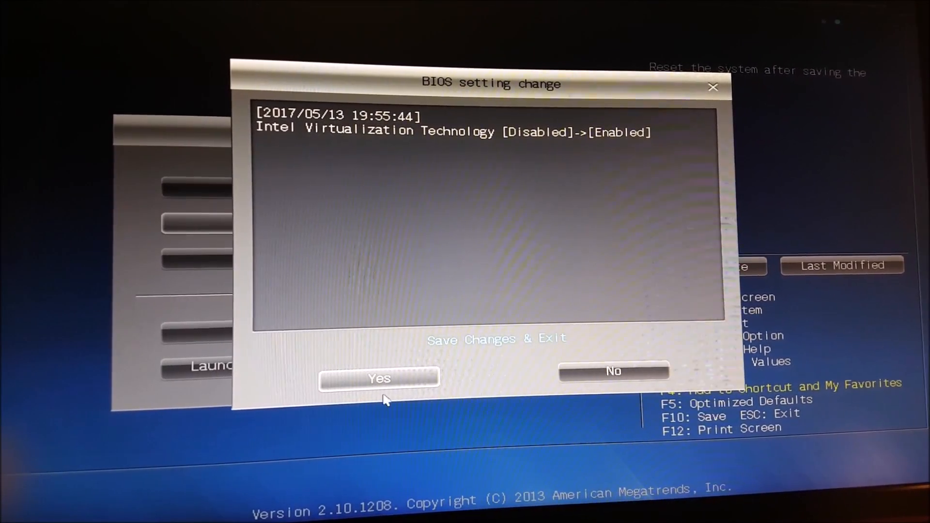
- Confirm Yes to save the BIOS change and restart the computer
click(379, 378)
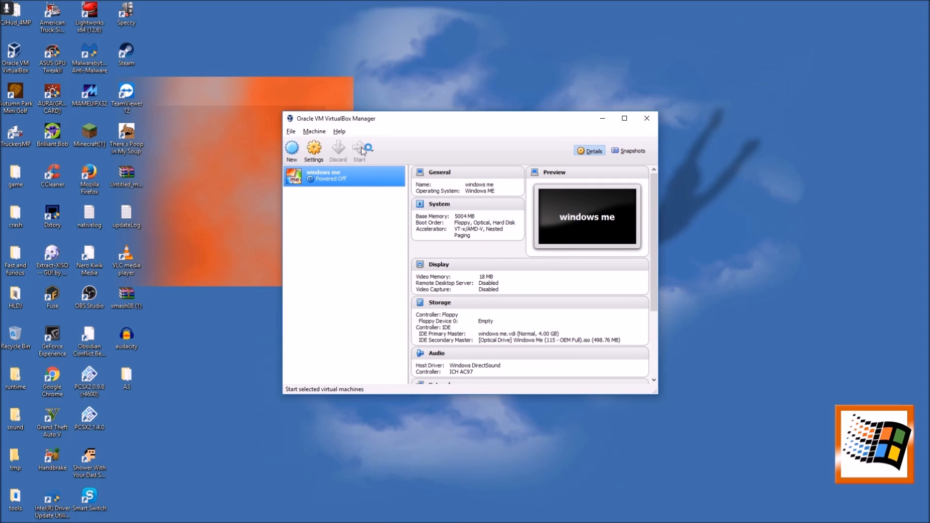
- Start the windows me virtual machine, now booting to the VirtualBox splash screen
click(359, 149)
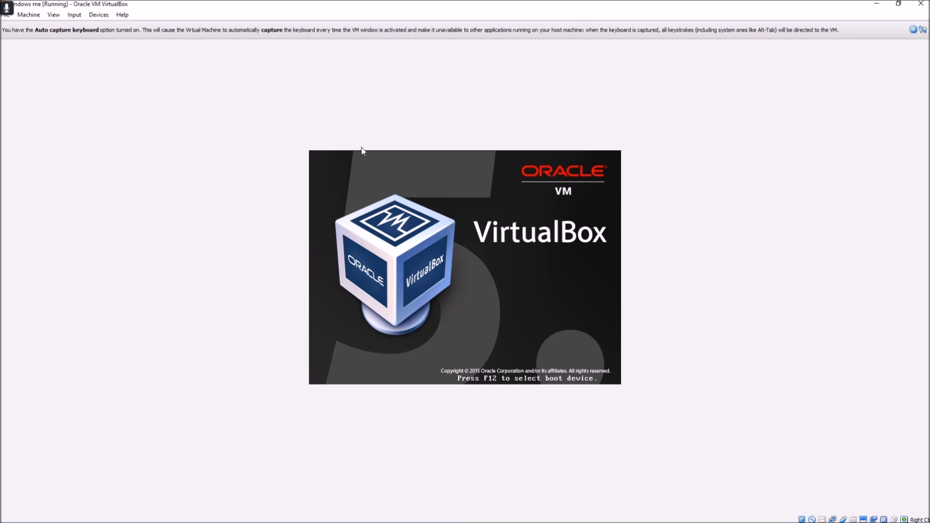